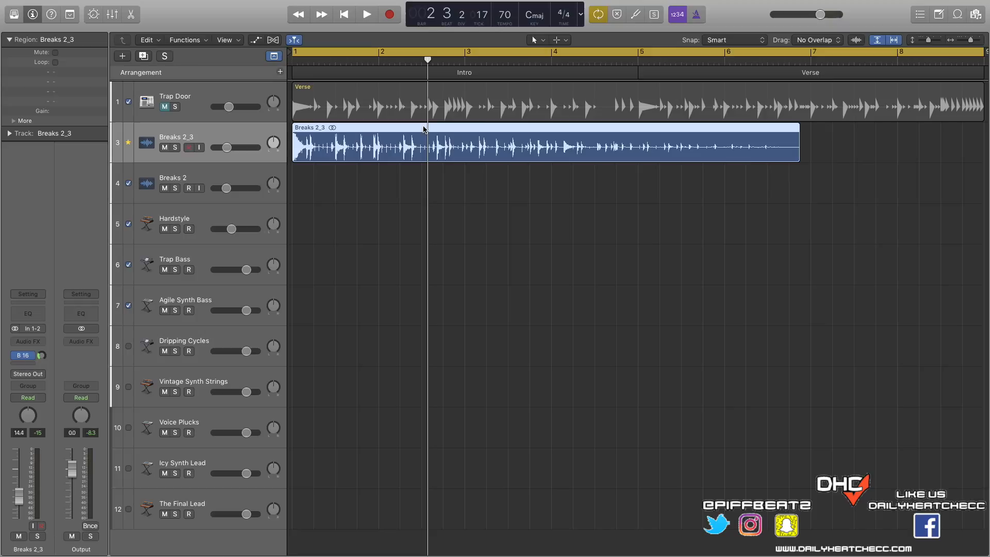
{"action": "mouse_move", "coordinate": [165, 307]}
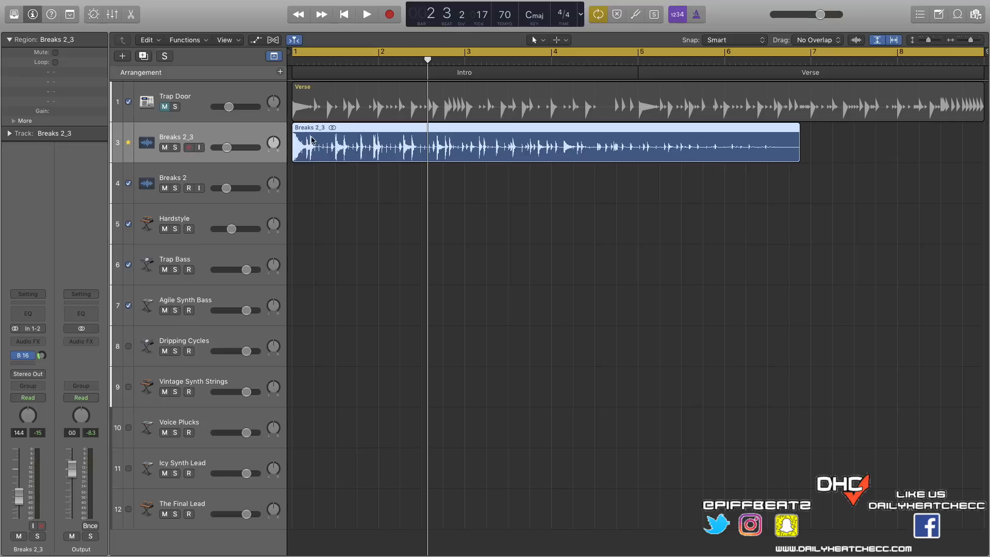
Play the arrangement from the song start, stop it, and scroll down the tracks.
{"action": "left_click", "coordinate": [343, 14]}
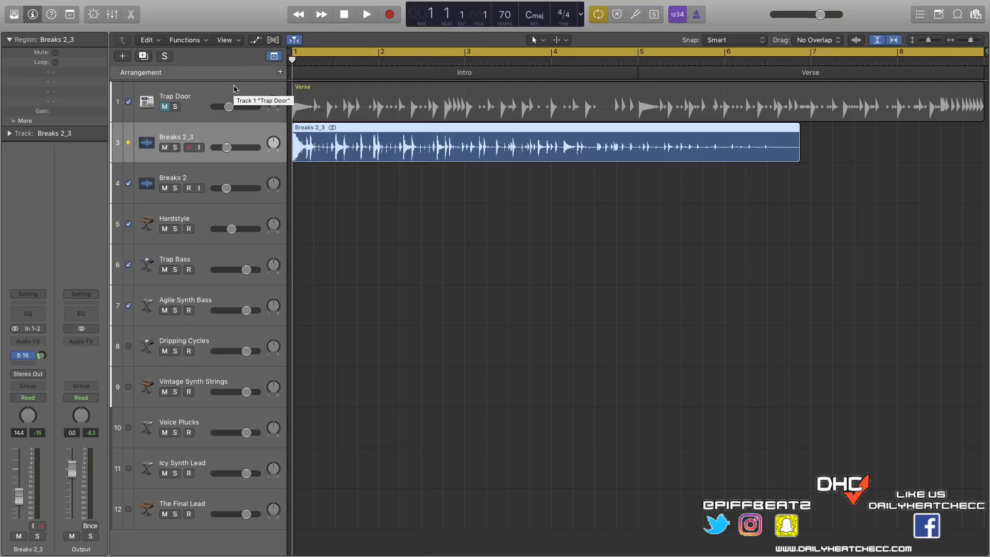
{"action": "left_click", "coordinate": [366, 14]}
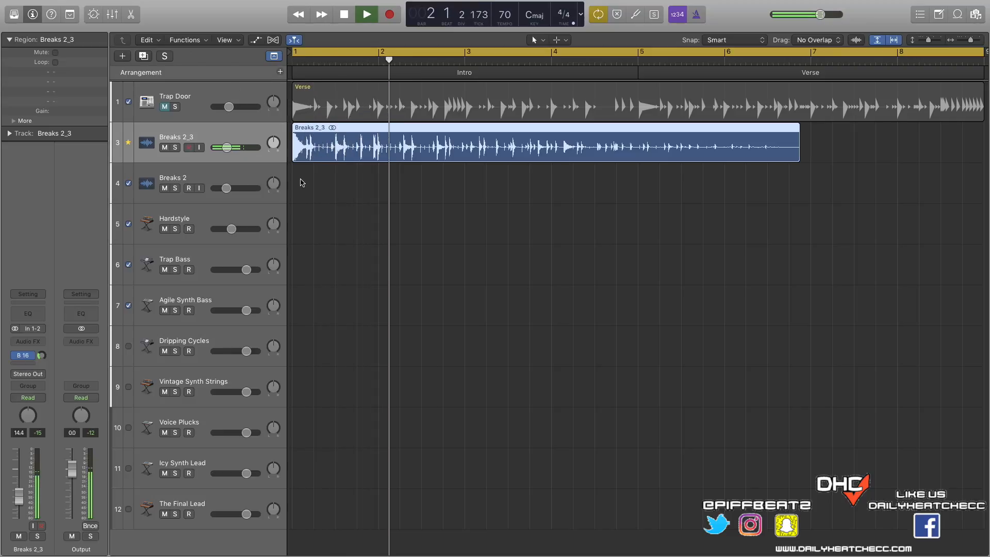
{"action": "left_click", "coordinate": [343, 14]}
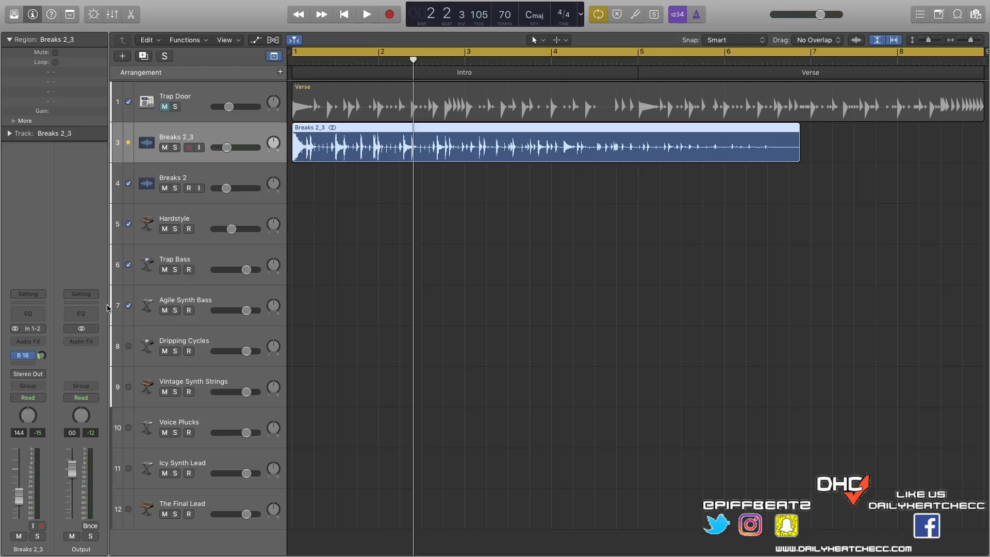
{"action": "mouse_move", "coordinate": [96, 357]}
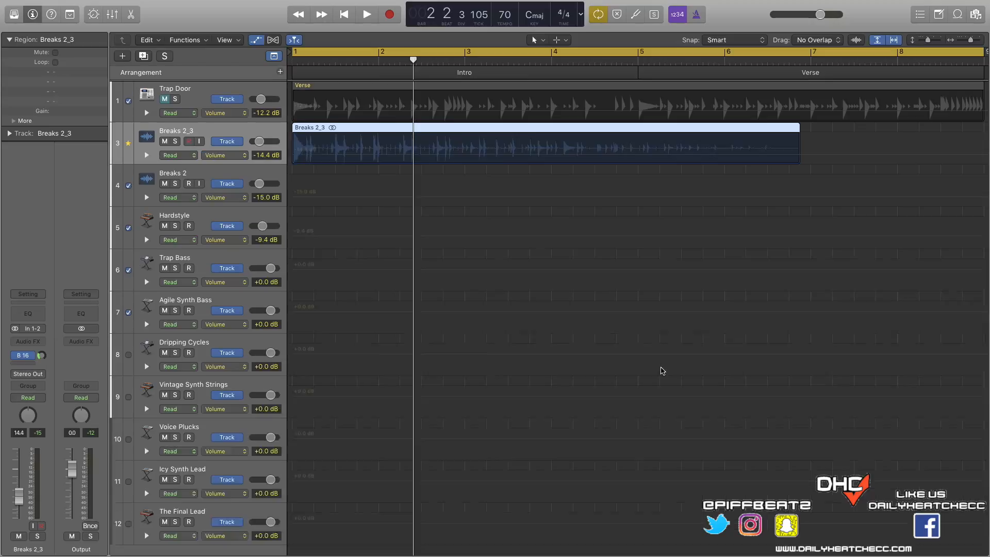
{"action": "scroll", "scroll_direction": "down", "scroll_amount": 3}
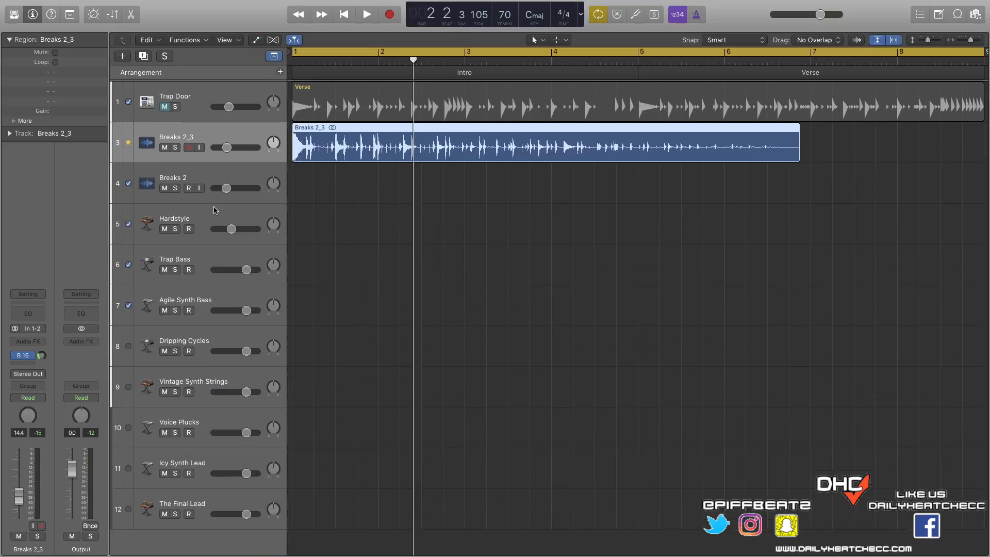
{"action": "mouse_move", "coordinate": [267, 403]}
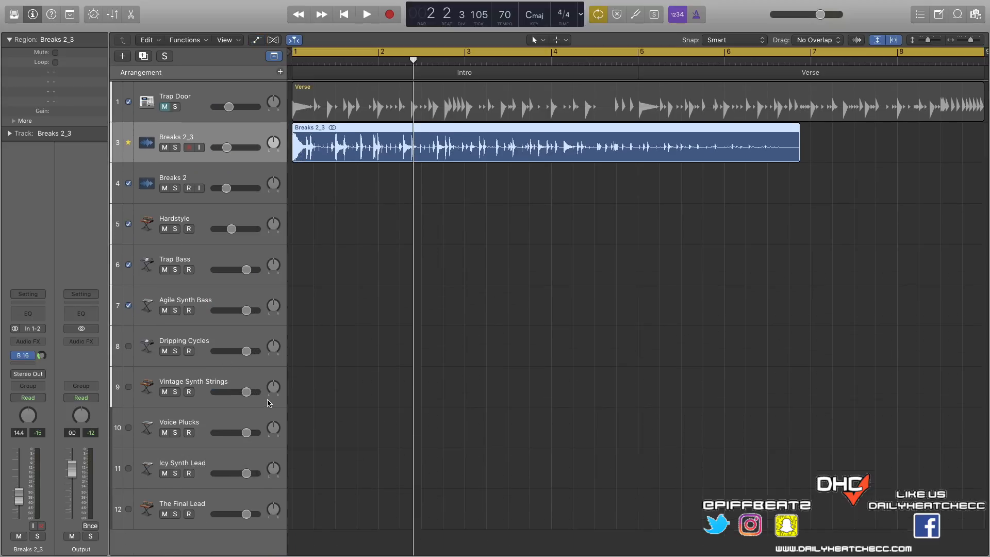
In the Mixer, create an arrangement track for the Bus 16 Echo aux strip.
{"action": "key", "text": "x"}
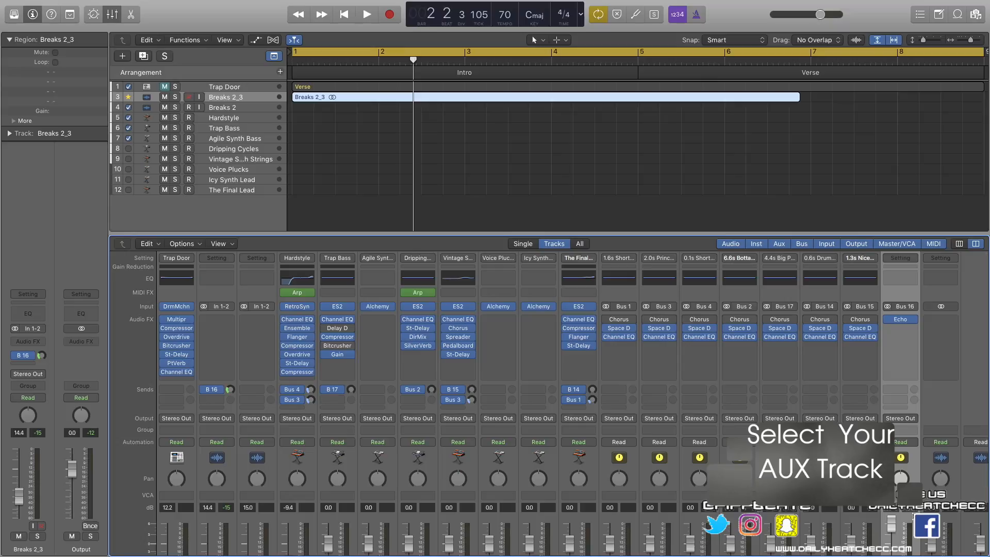
{"action": "left_click", "coordinate": [183, 244]}
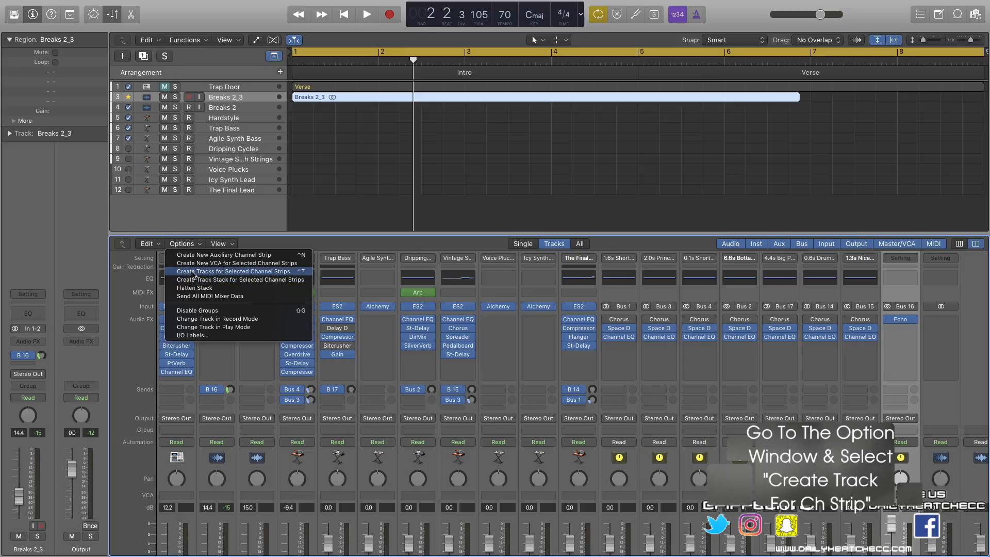
{"action": "left_click", "coordinate": [233, 271]}
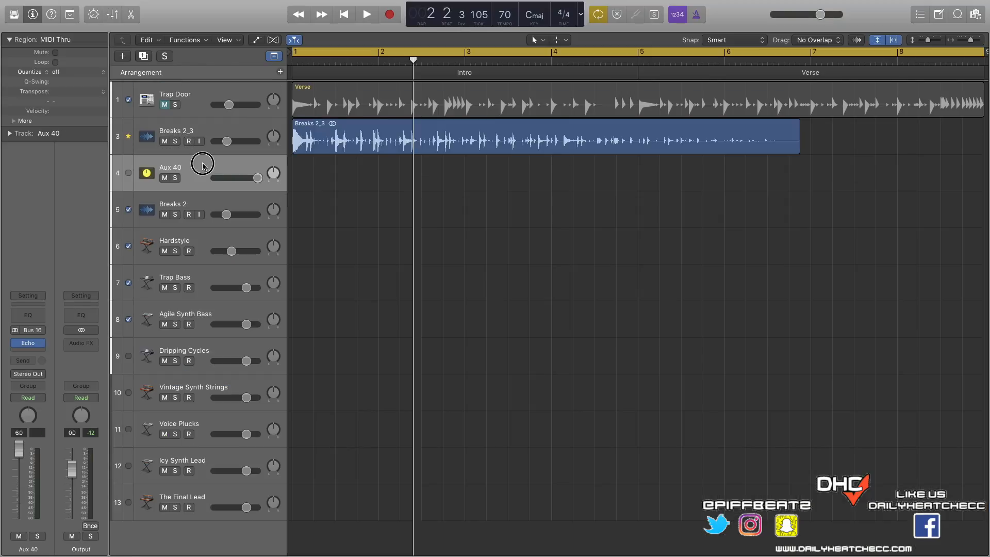
Show automation lanes and set the Aux 40 lane to 1 Echo > Wet.
{"action": "key", "text": "a"}
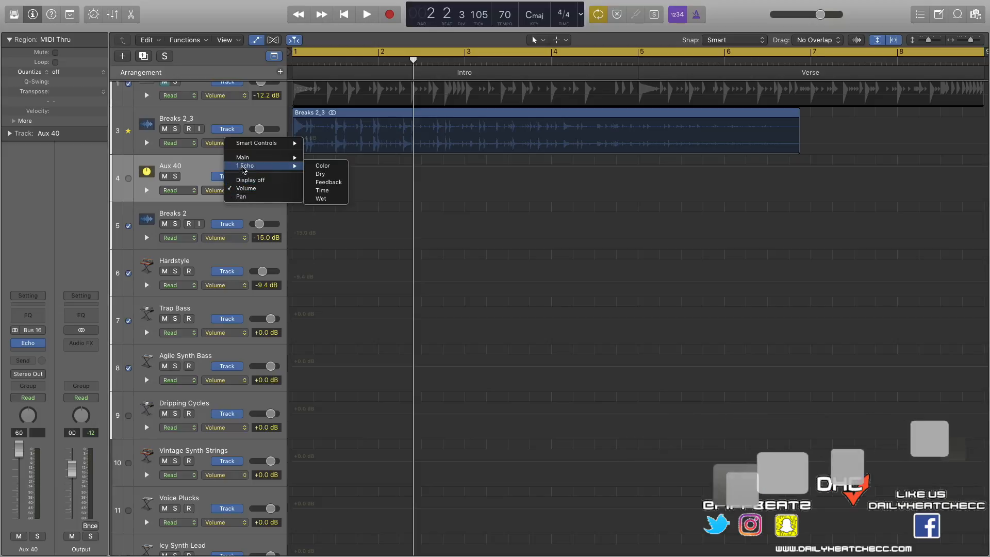
{"action": "left_click", "coordinate": [321, 198]}
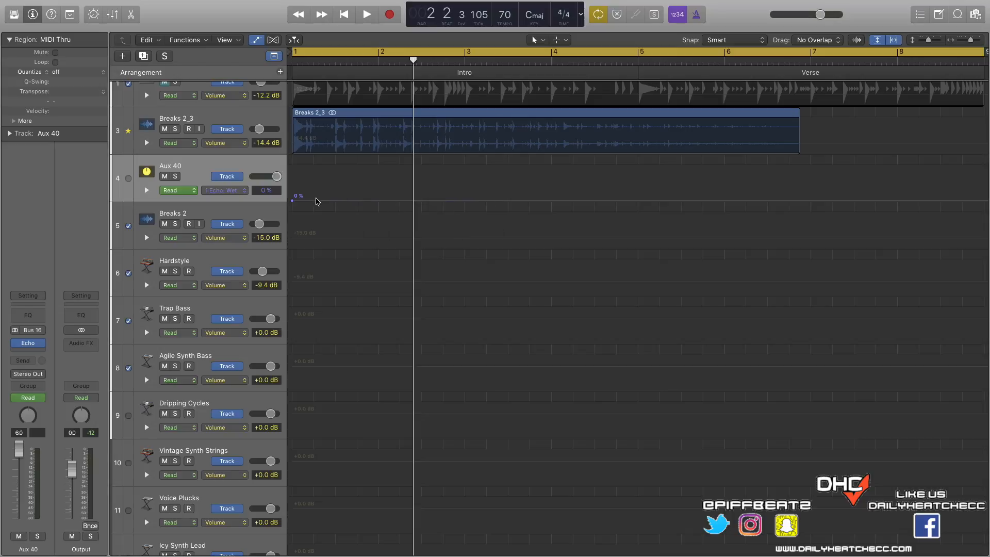
Draw Echo Wet points at 35%, 4%, 75%, 0%, 100% and 6%, then start playback.
{"action": "left_click_drag", "start_coordinate": [292, 200], "coordinate": [325, 183]}
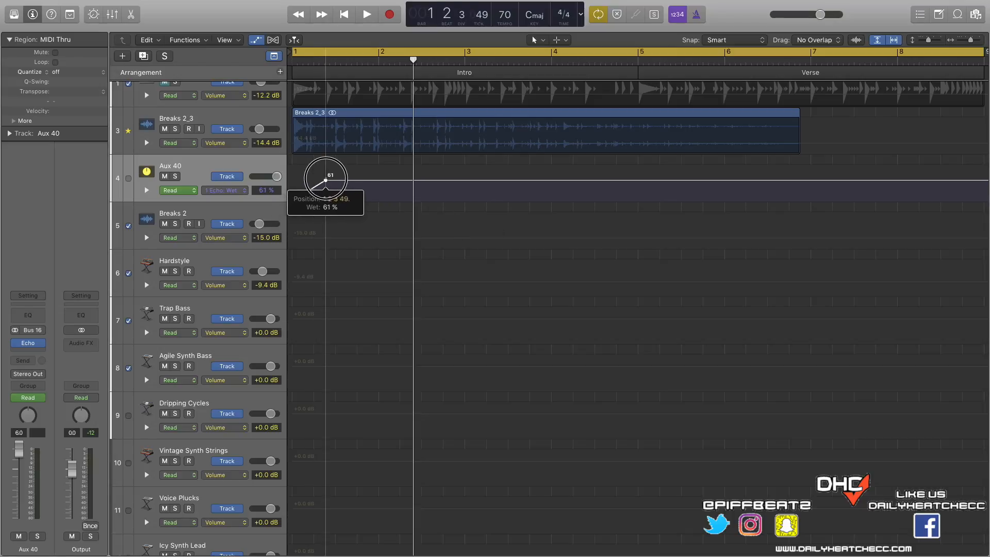
{"action": "left_click_drag", "start_coordinate": [326, 183], "coordinate": [368, 189]}
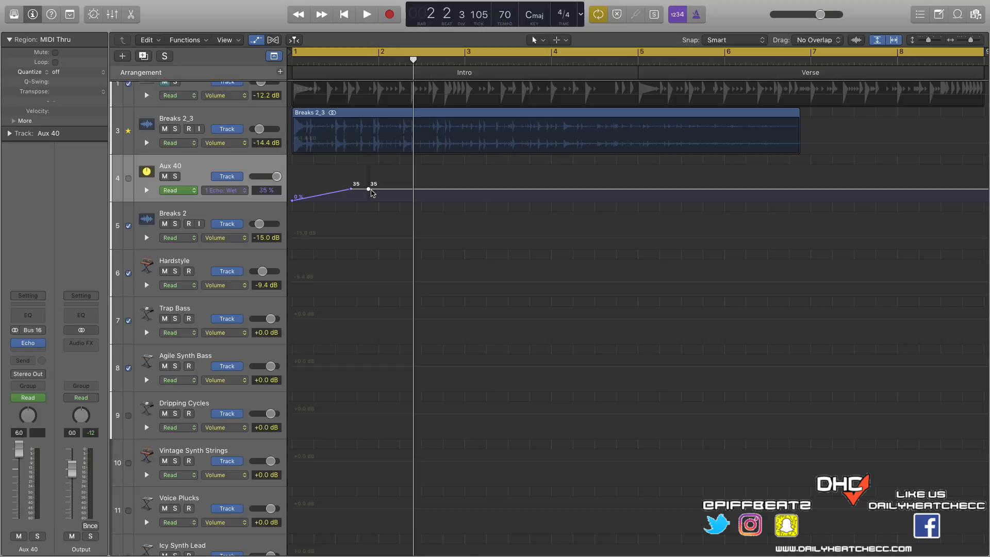
{"action": "left_click_drag", "start_coordinate": [368, 189], "coordinate": [401, 198]}
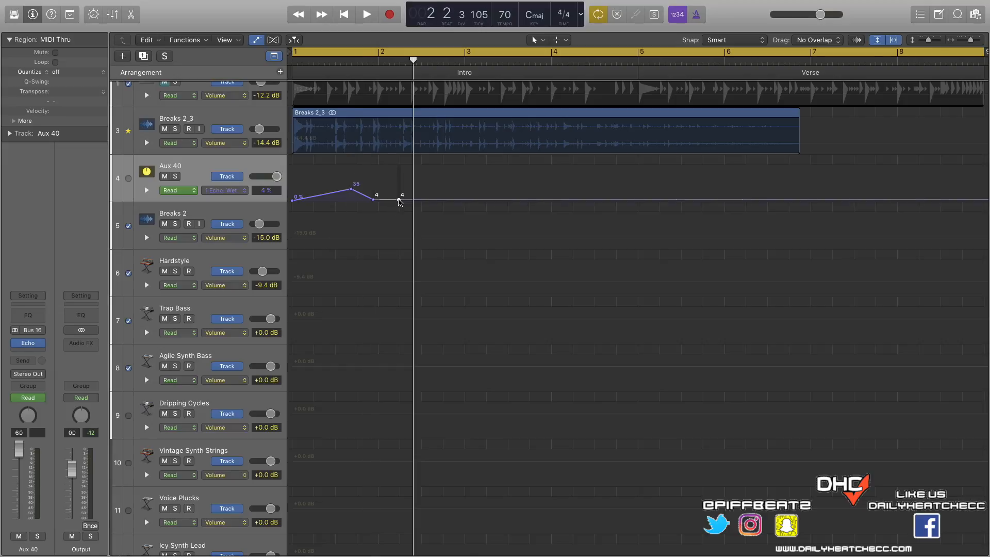
{"action": "left_click_drag", "start_coordinate": [397, 202], "coordinate": [442, 175]}
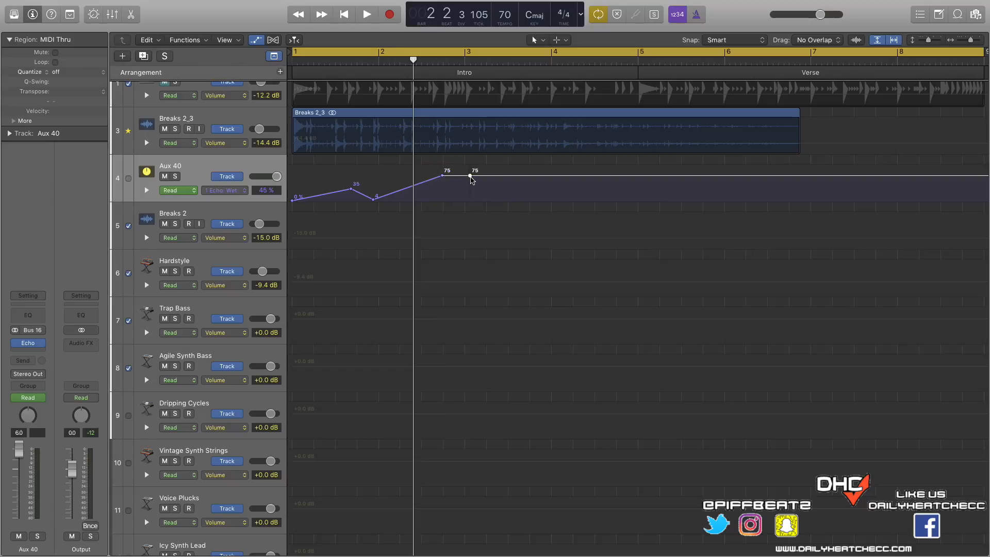
{"action": "left_click_drag", "start_coordinate": [470, 177], "coordinate": [548, 200]}
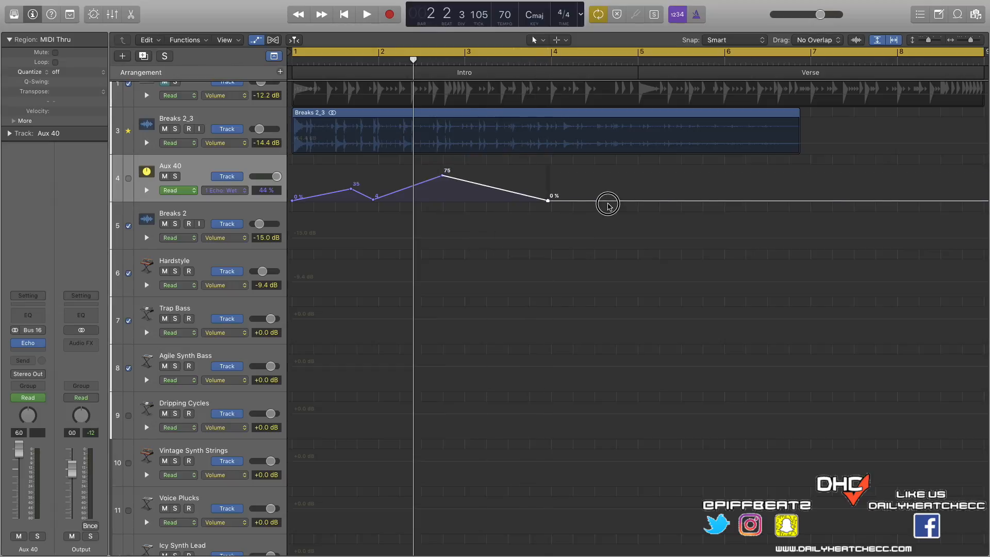
{"action": "left_click_drag", "start_coordinate": [546, 200], "coordinate": [629, 170]}
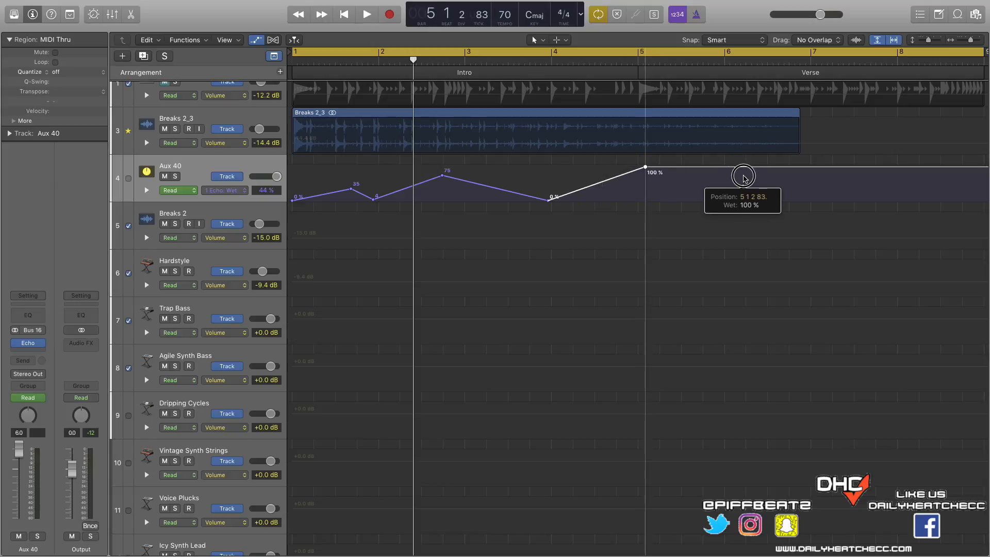
{"action": "left_click_drag", "start_coordinate": [742, 175], "coordinate": [798, 199]}
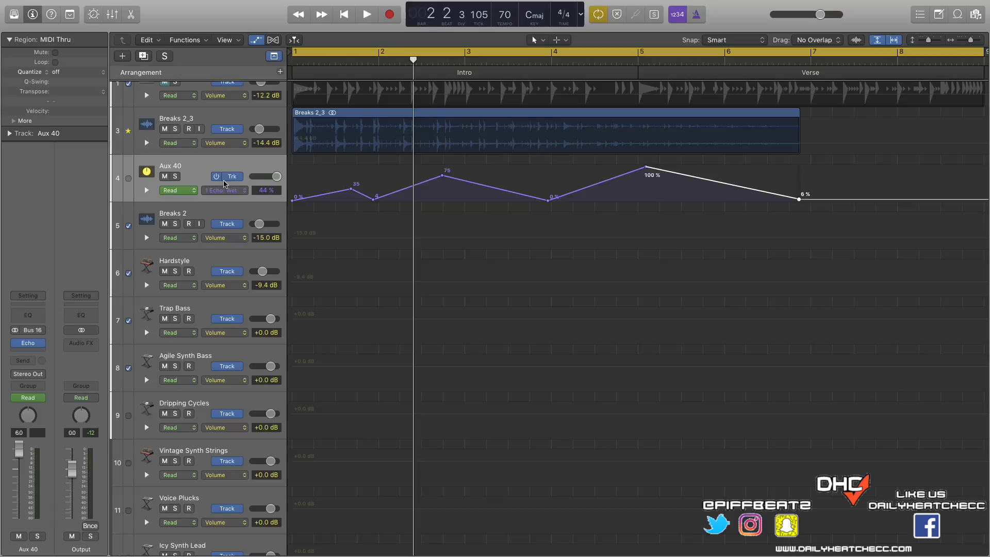
{"action": "left_click", "coordinate": [366, 14]}
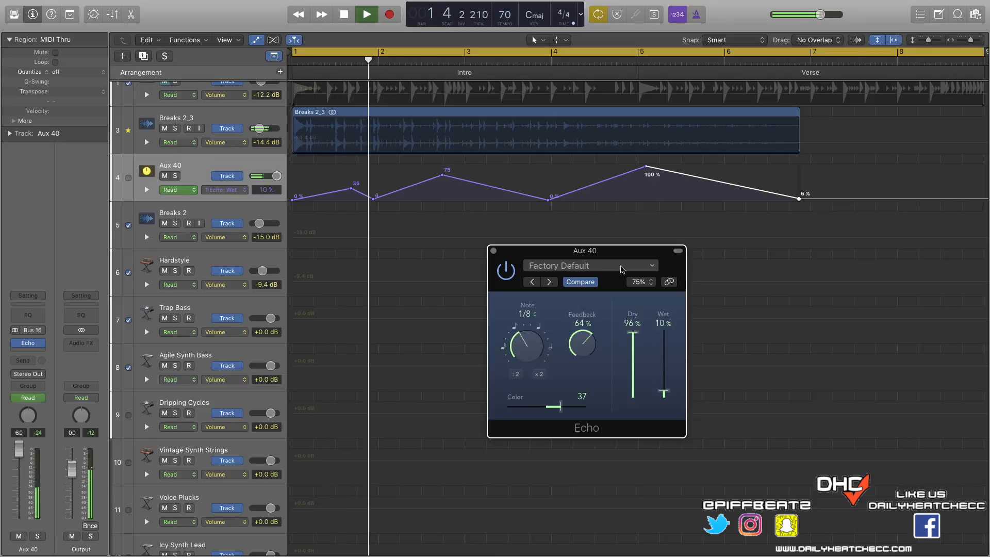
Drag a control near the bottom of the window while the intro plays back.
{"action": "left_click_drag", "start_coordinate": [663, 393], "coordinate": [663, 366]}
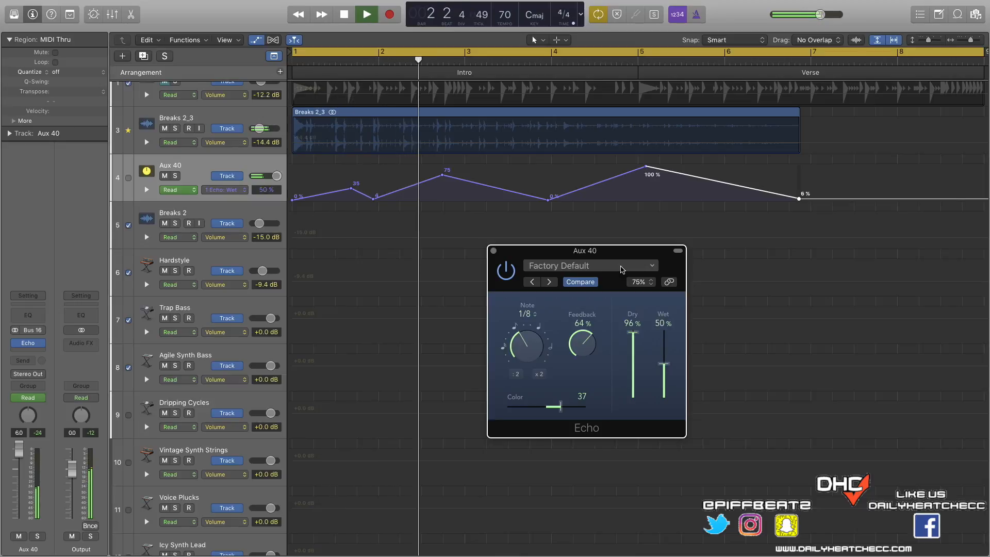